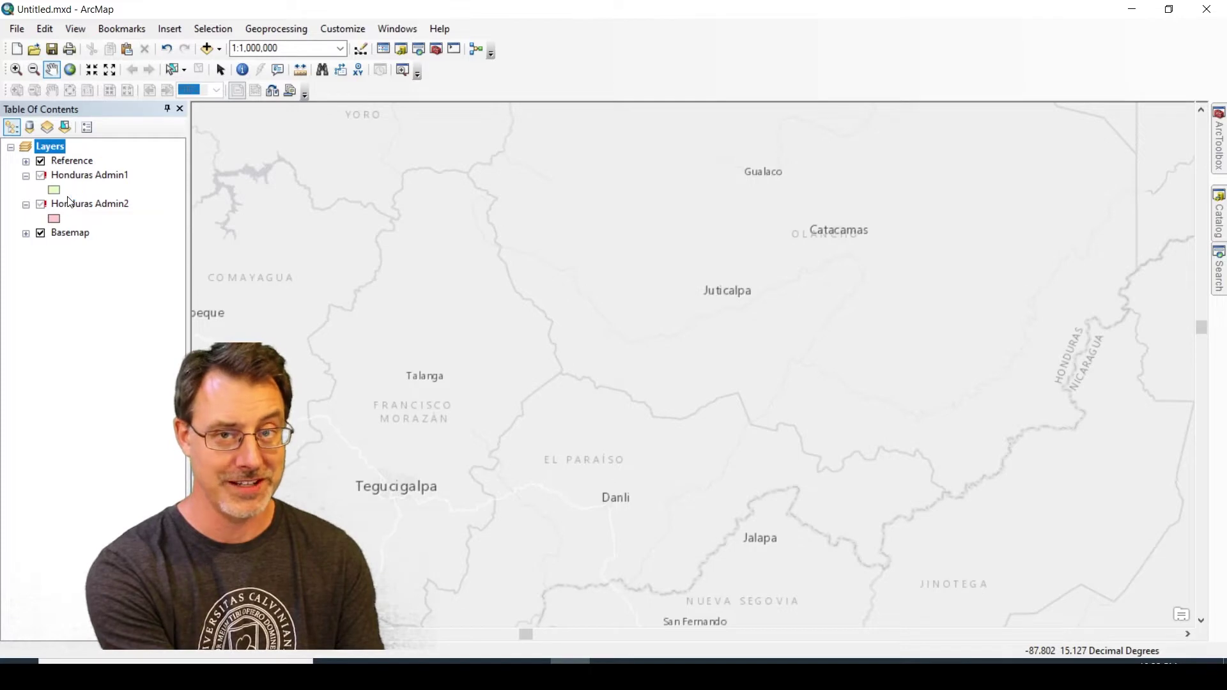
{"action": "mouse_move", "coordinate": [89, 184]}
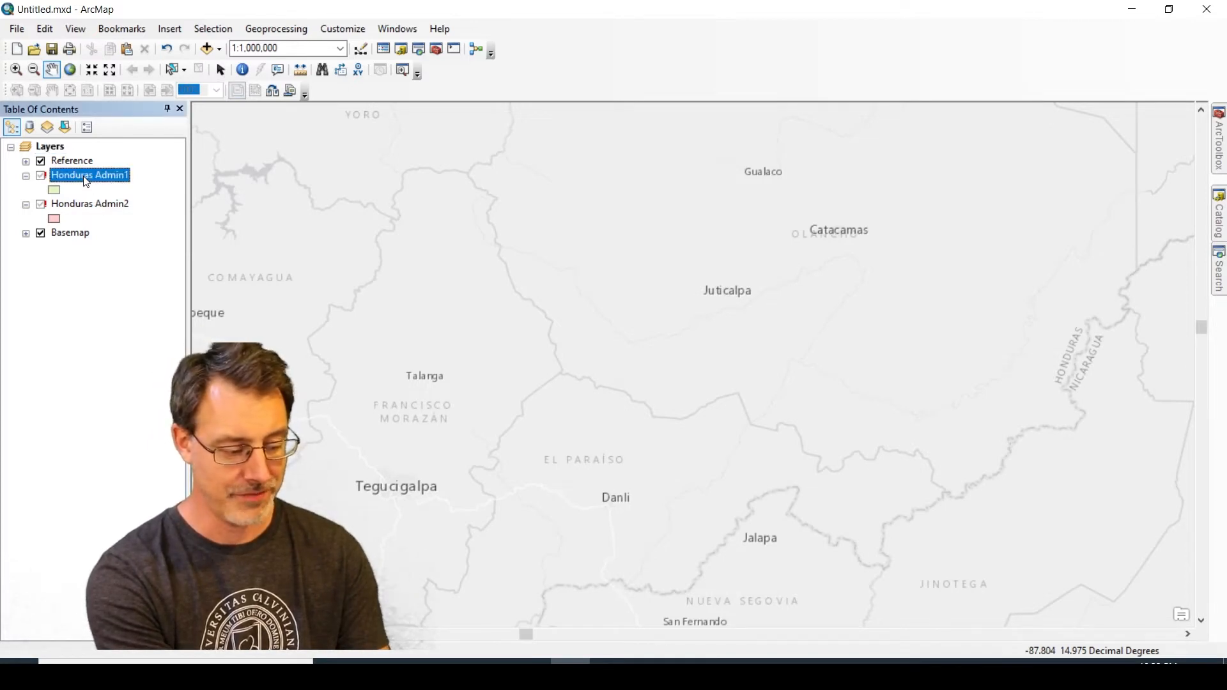
Step: View Honduras Admin1's layer source, the geoBoundaries-HND-ADM1 shapefile in C:\workspace\Honduras
{"action": "right_click", "coordinate": [88, 175]}
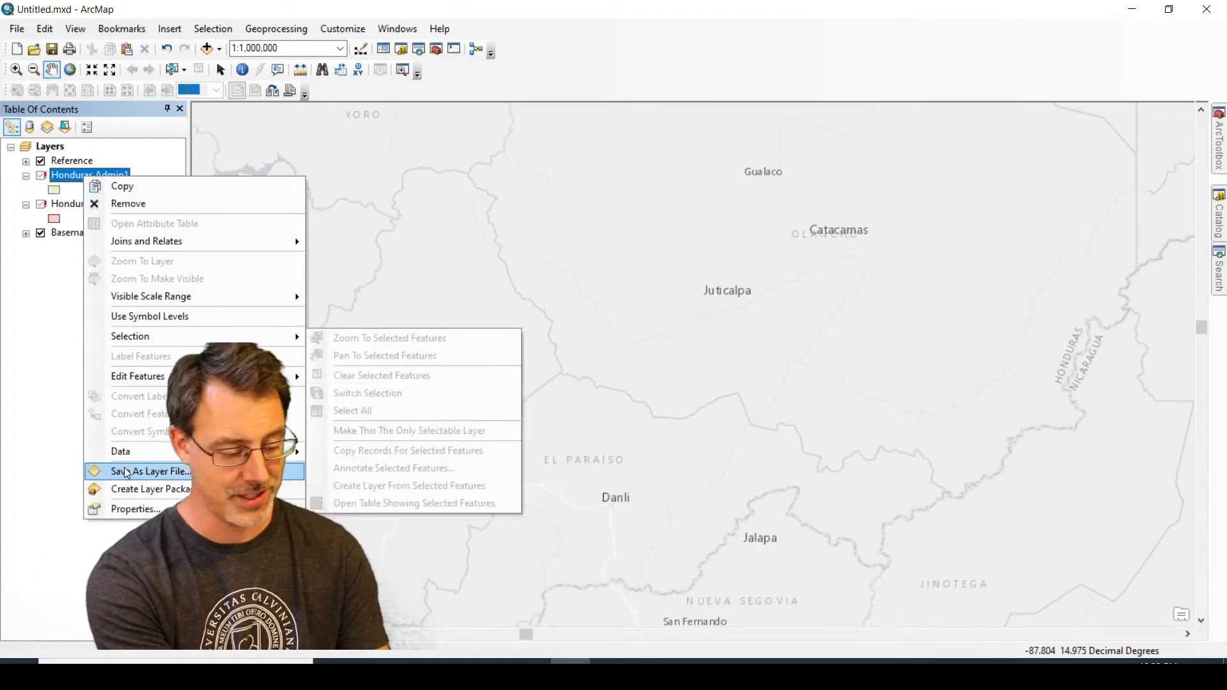
{"action": "mouse_move", "coordinate": [134, 509]}
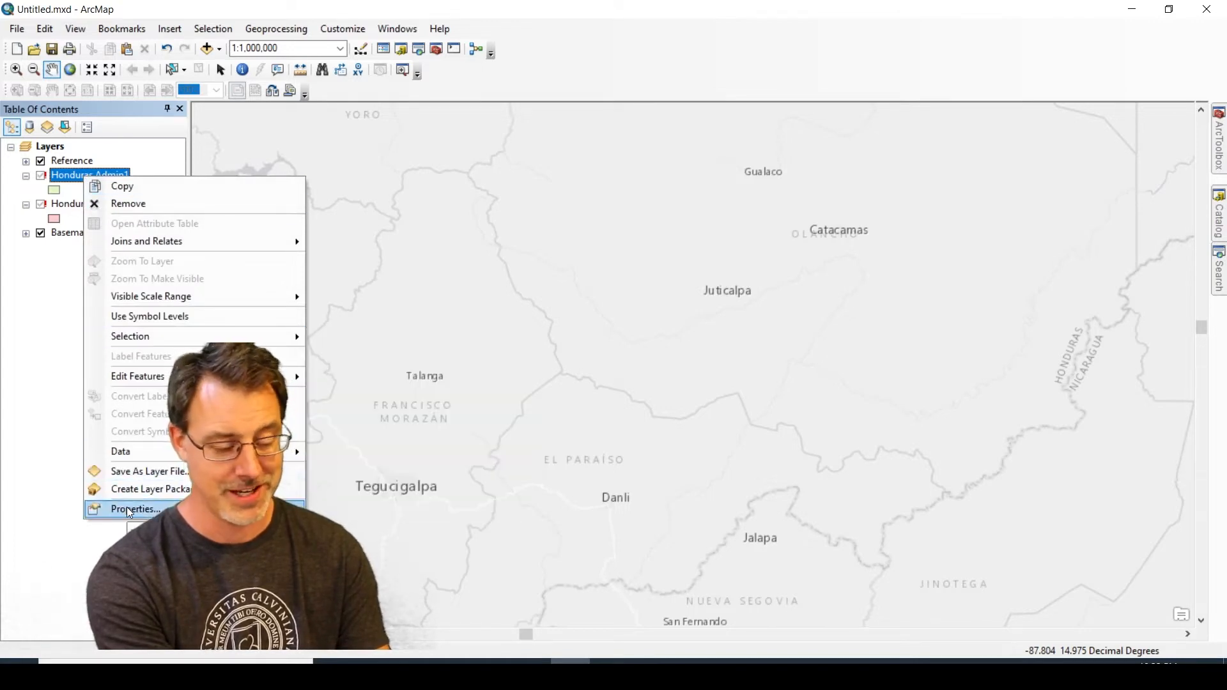
{"action": "left_click", "coordinate": [134, 508]}
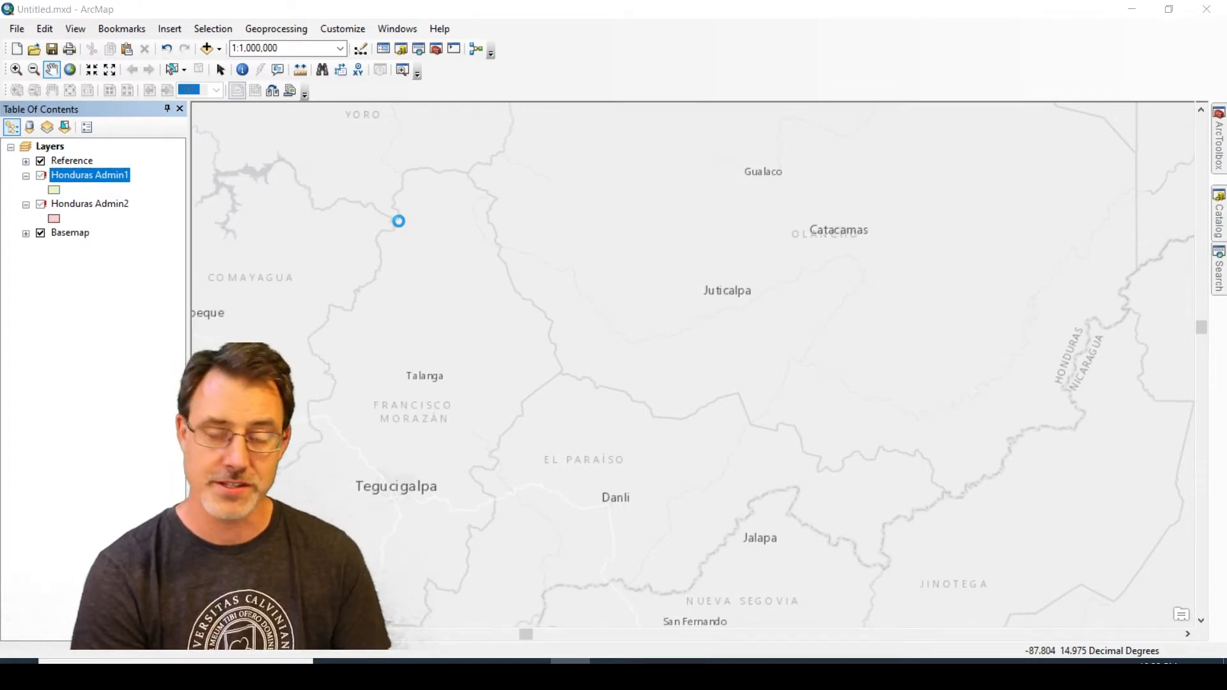
{"action": "double_click", "coordinate": [89, 175]}
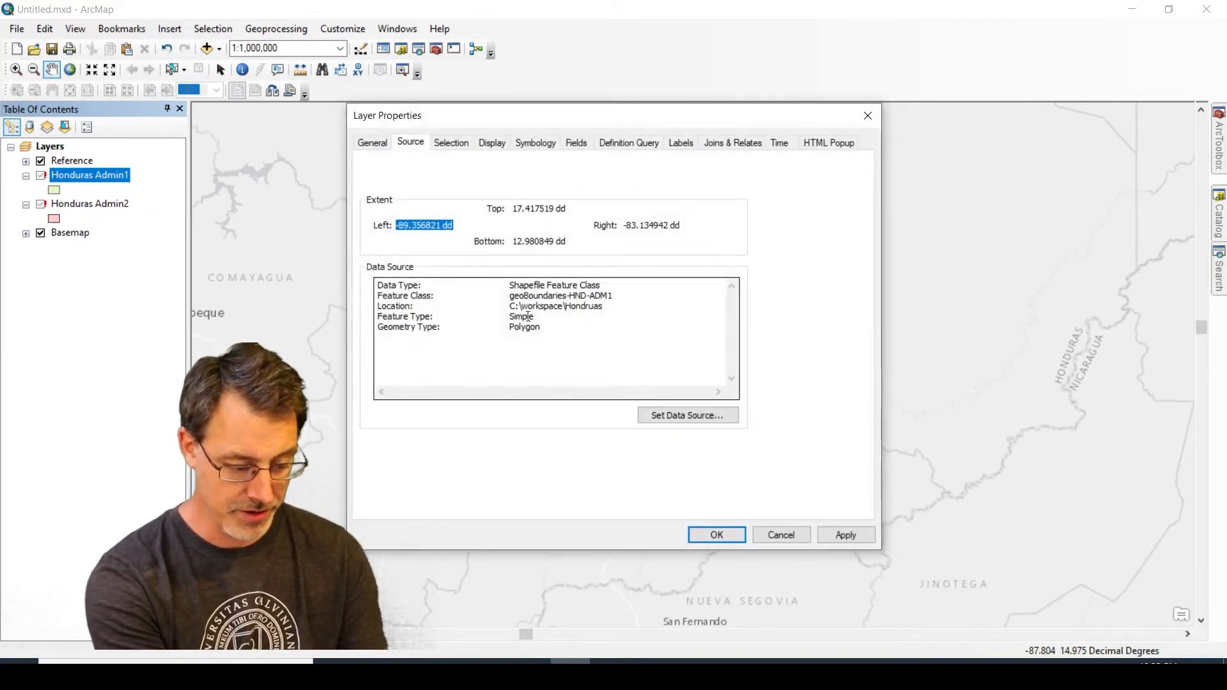
{"action": "double_click", "coordinate": [540, 306]}
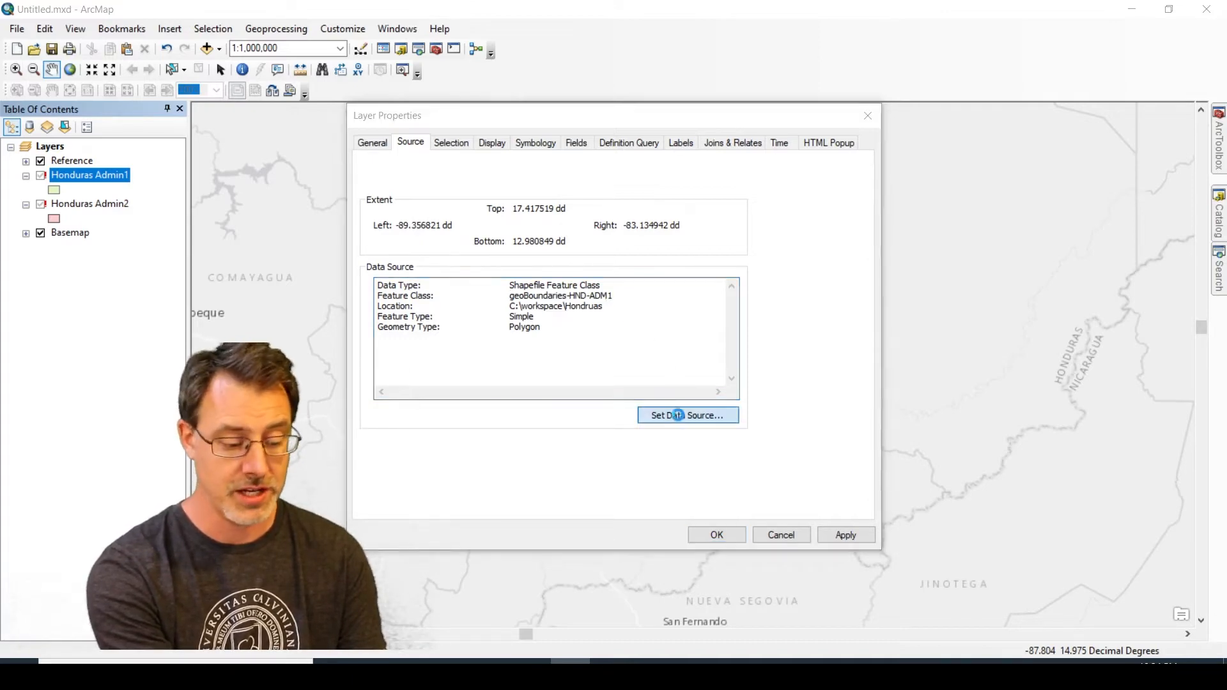
Step: From Set Data Source, add a folder connection to D:\Honduras on the removable disk
{"action": "left_click", "coordinate": [688, 415]}
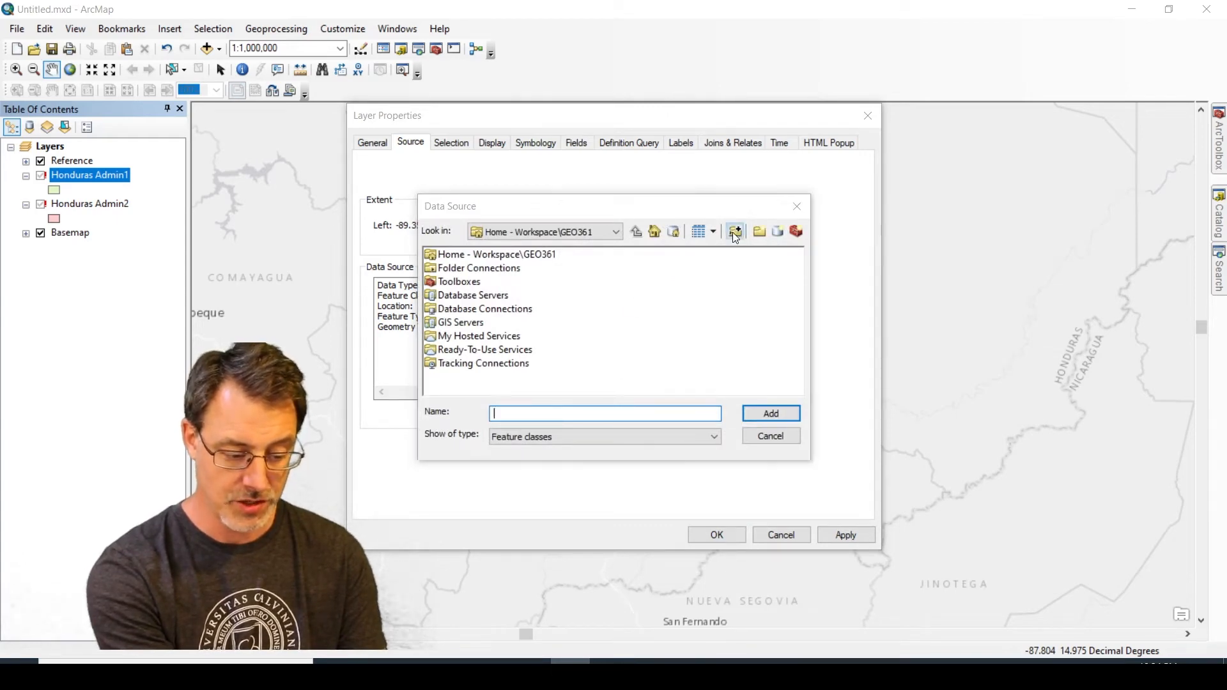
{"action": "left_click", "coordinate": [733, 231]}
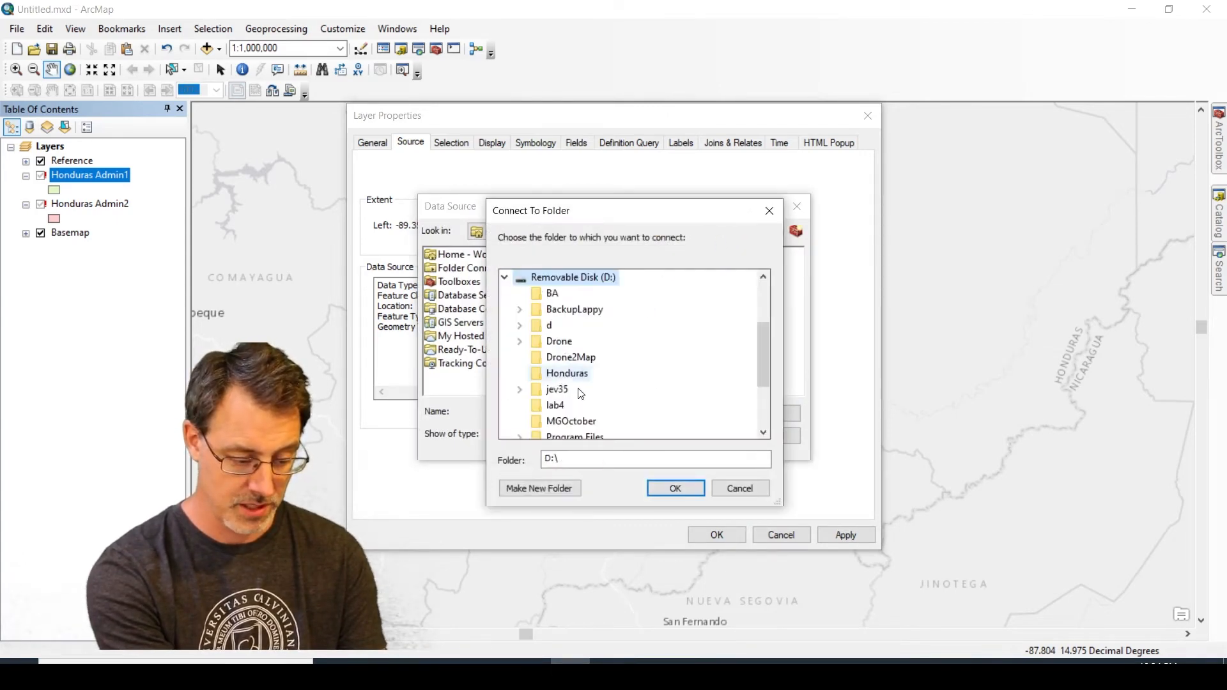
{"action": "left_click", "coordinate": [566, 374]}
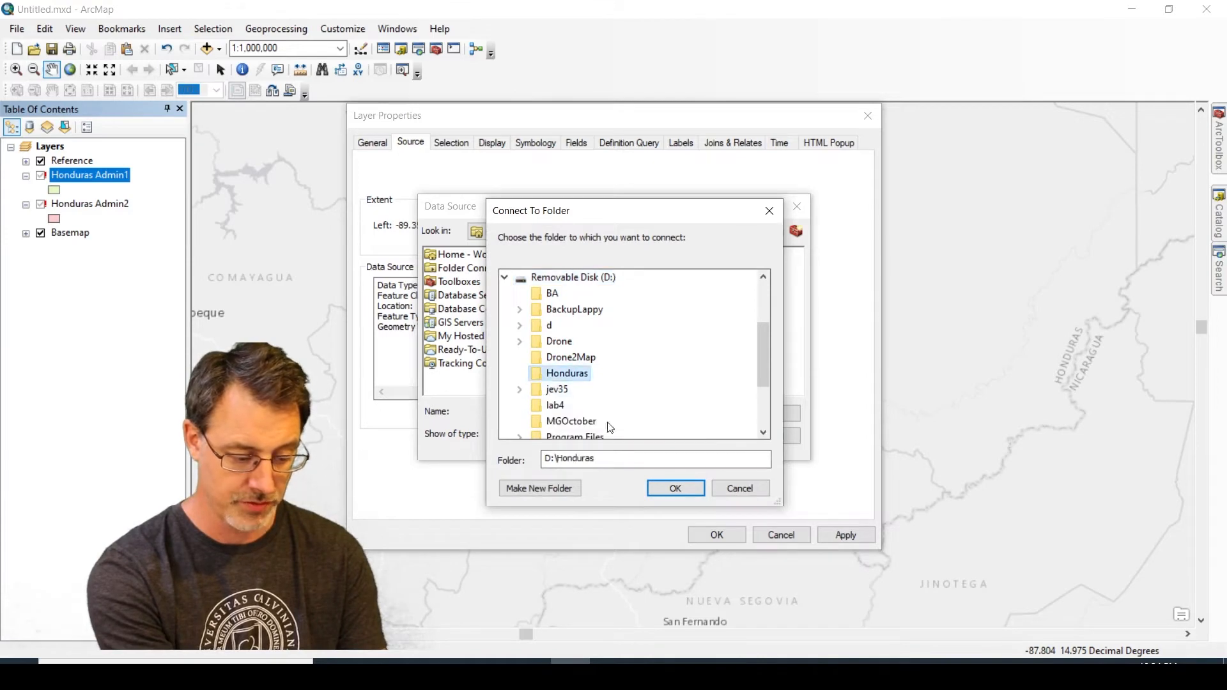
{"action": "left_click", "coordinate": [675, 487]}
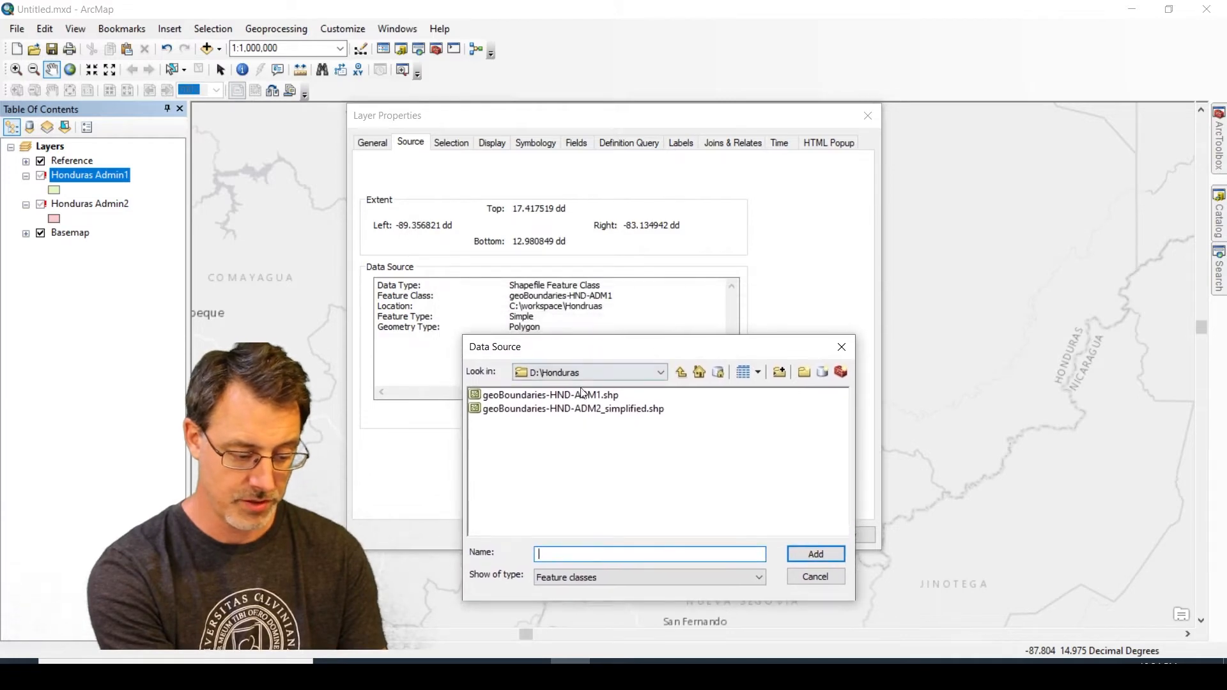
Step: Repoint Honduras Admin1 to geoBoundaries-HND-ADM1.shp in D:\Honduras
{"action": "left_click", "coordinate": [549, 395]}
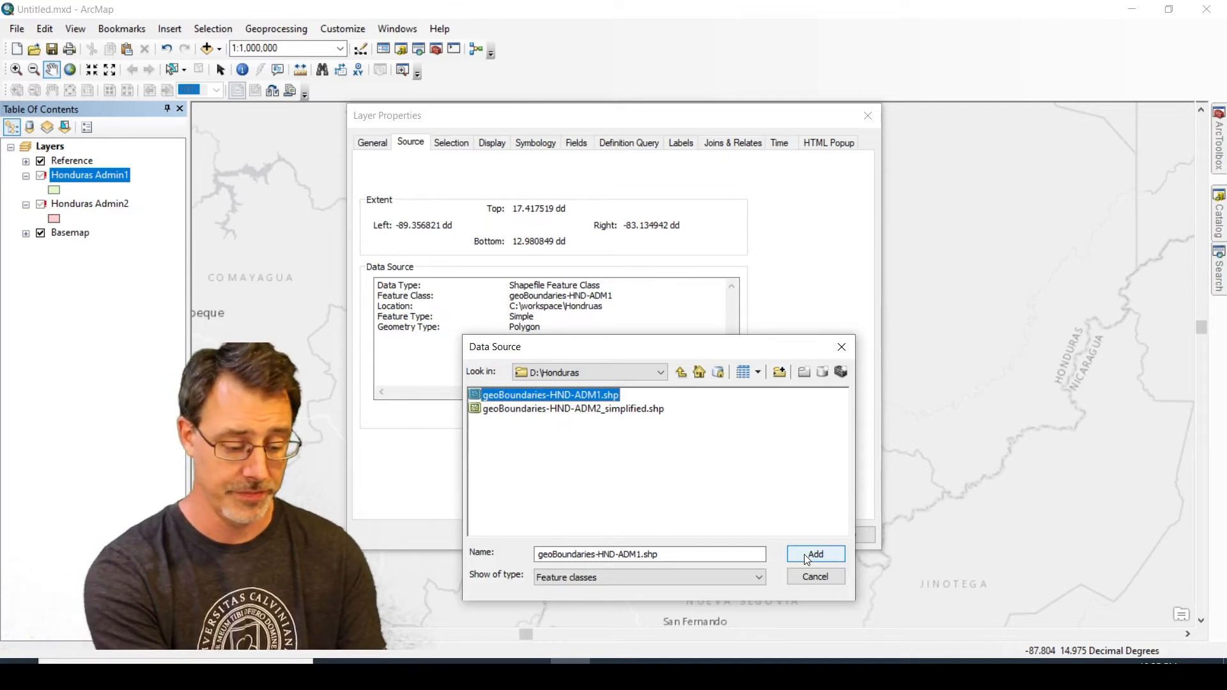
{"action": "left_click", "coordinate": [816, 553]}
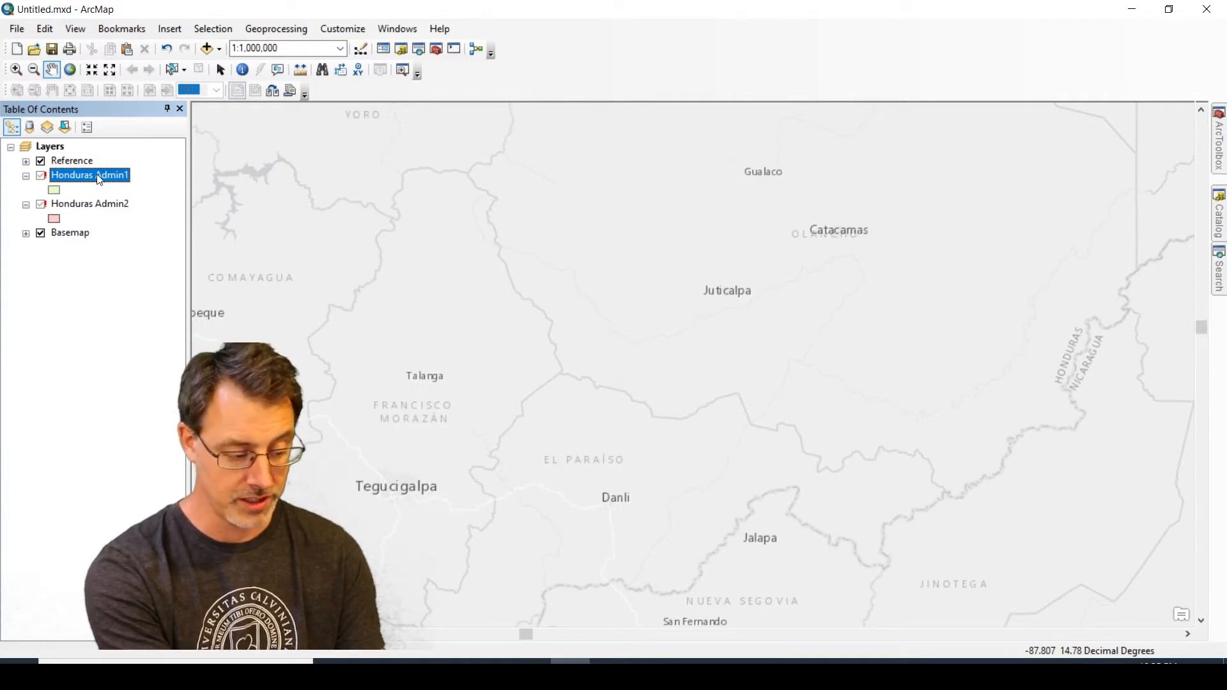
Step: Repair Honduras Admin1's data source by relinking it to geoBoundaries-HND-ADM1.shp in D:\Honduras
{"action": "right_click", "coordinate": [89, 175]}
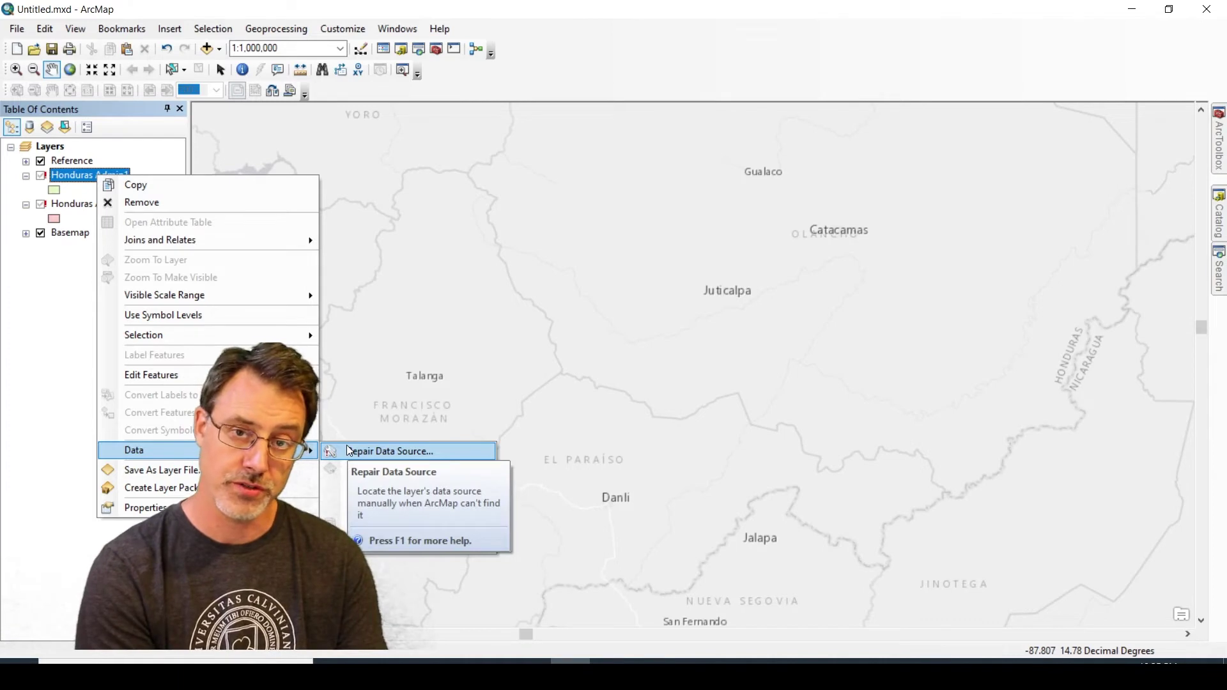
{"action": "left_click", "coordinate": [389, 451]}
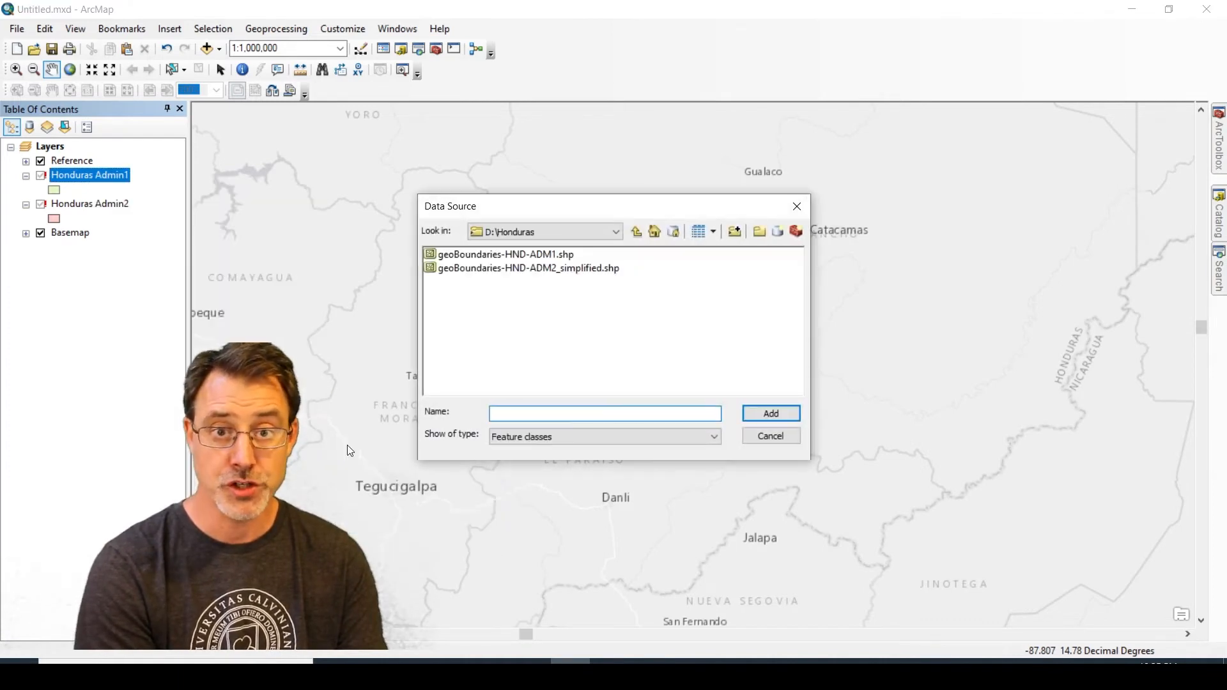
{"action": "left_click", "coordinate": [605, 412]}
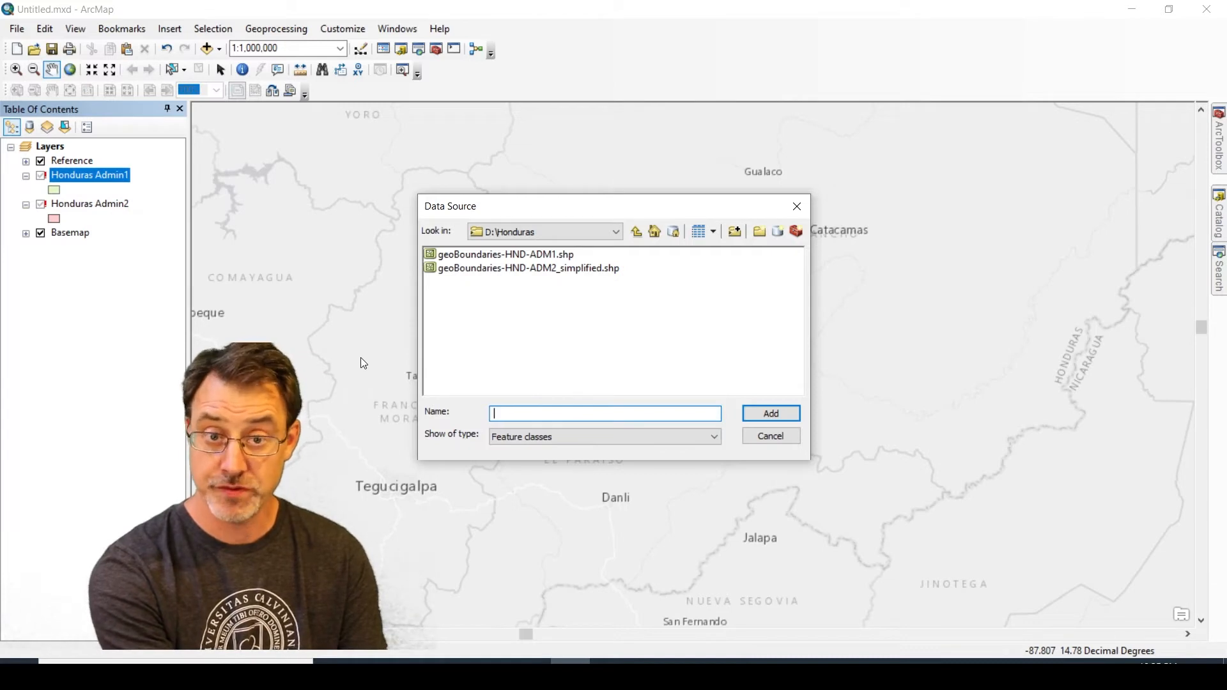
{"action": "left_click", "coordinate": [504, 253]}
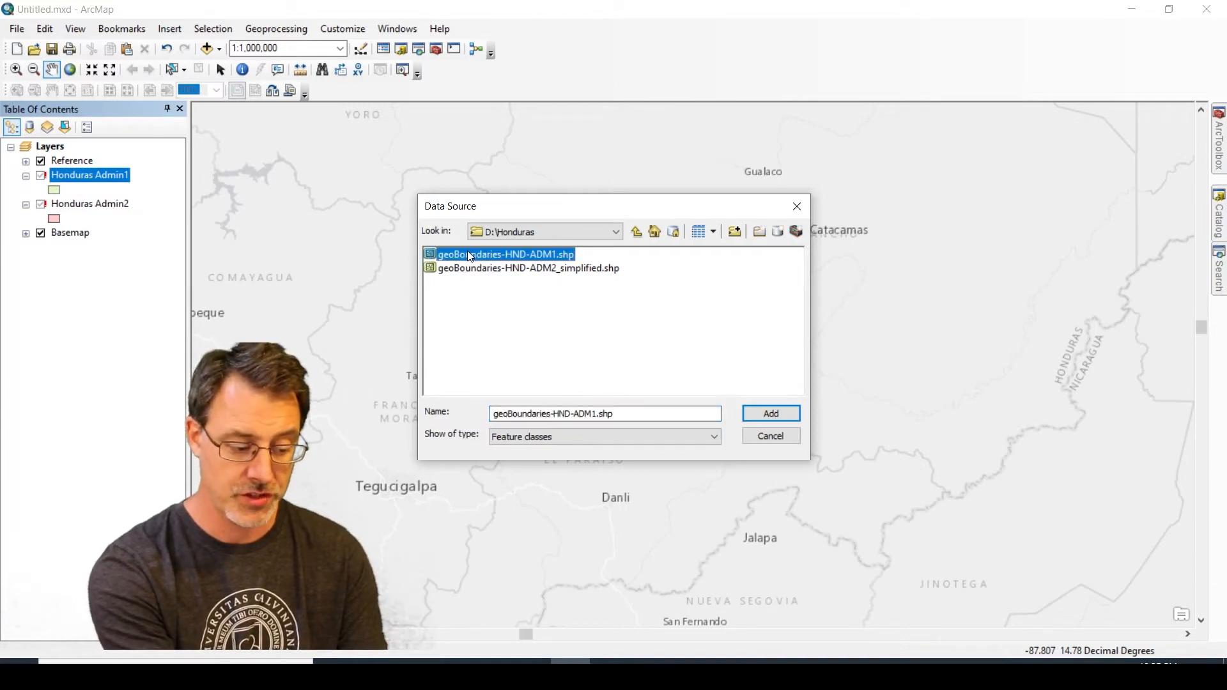
{"action": "mouse_move", "coordinate": [713, 330]}
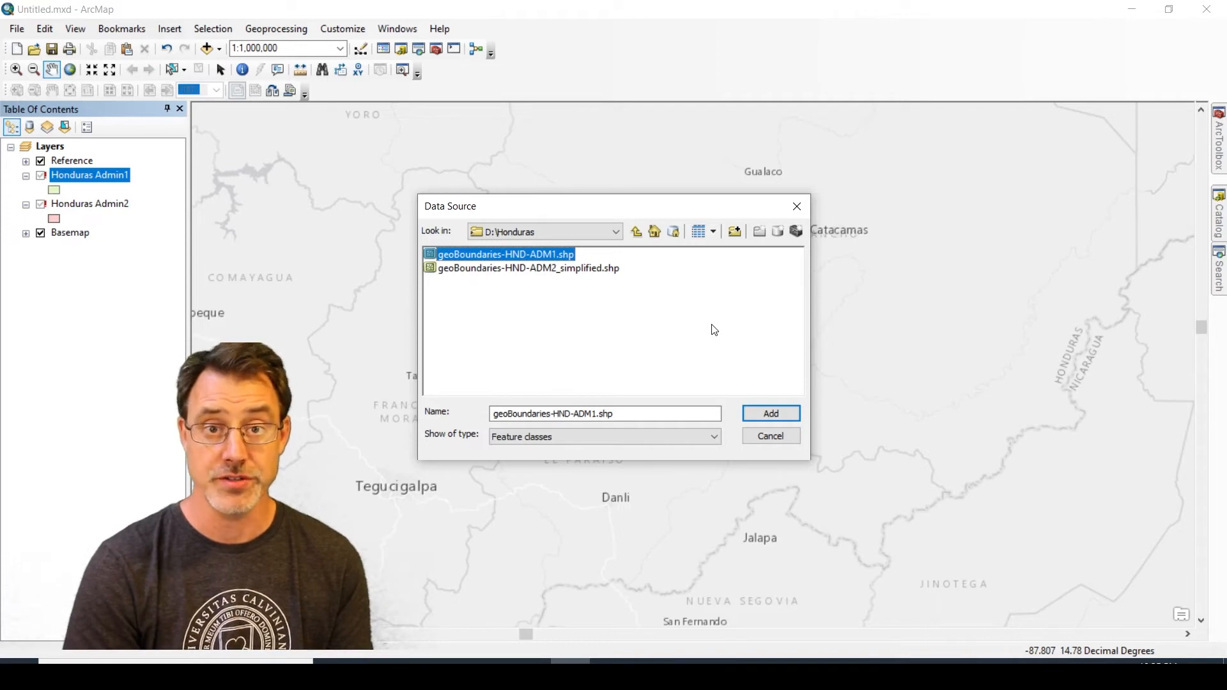
{"action": "mouse_move", "coordinate": [733, 362]}
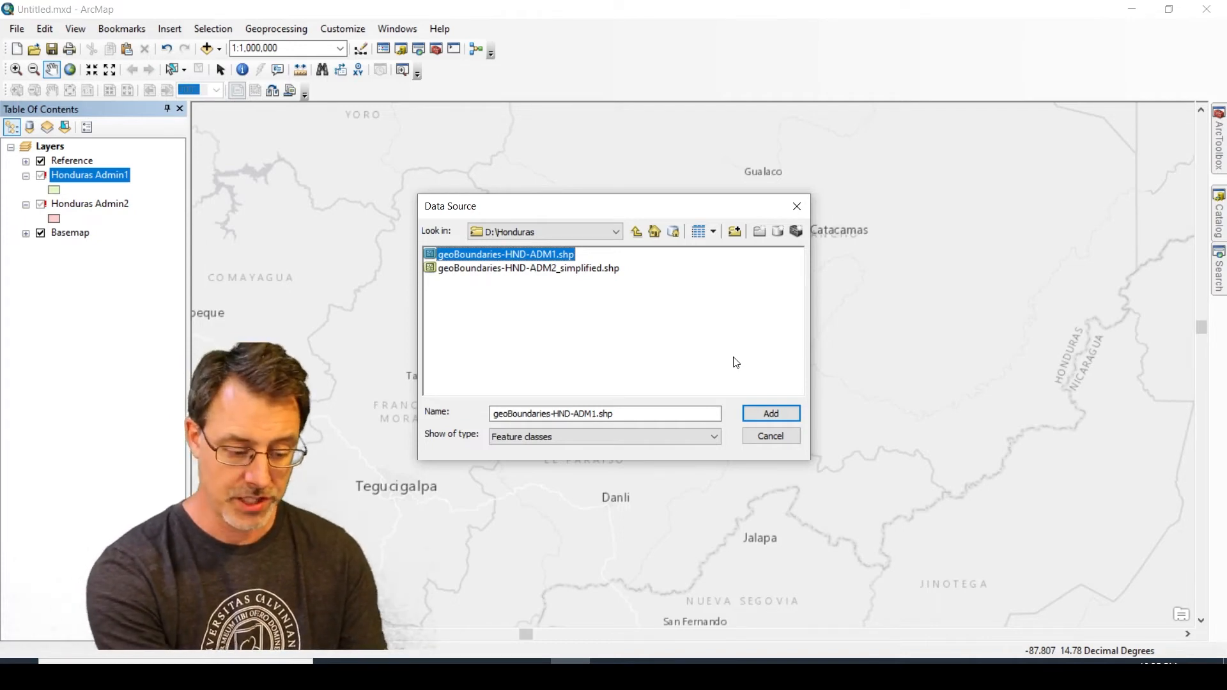
{"action": "left_click", "coordinate": [770, 413]}
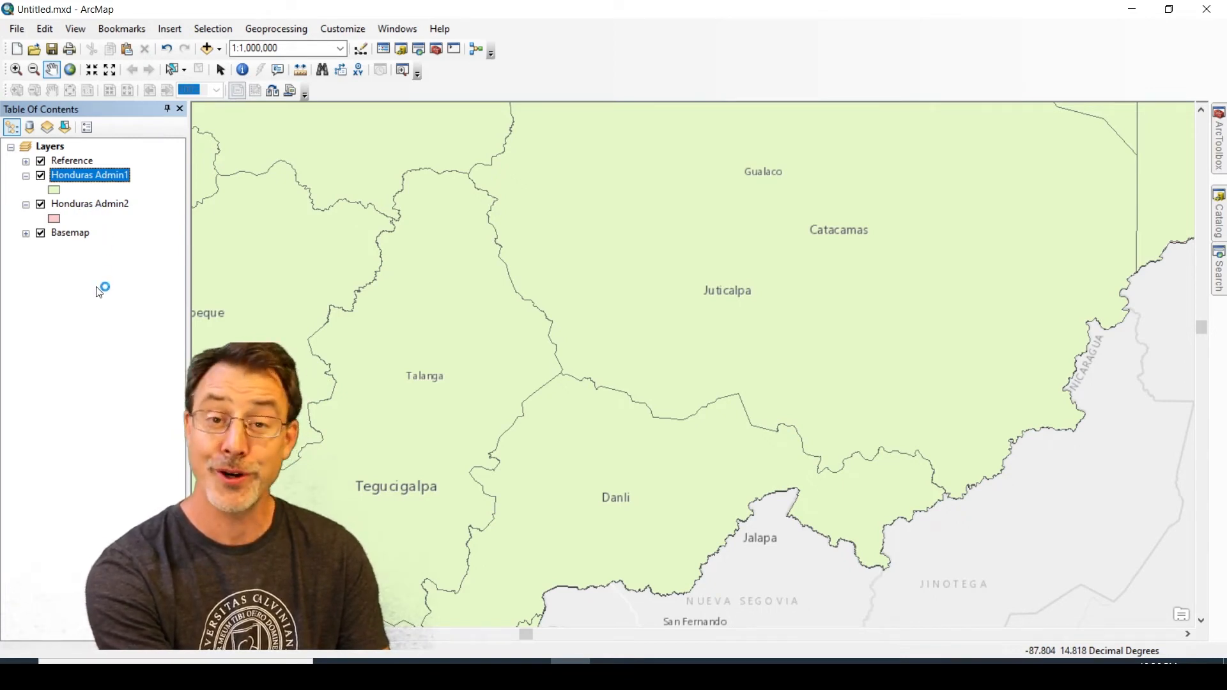
{"action": "mouse_move", "coordinate": [95, 304]}
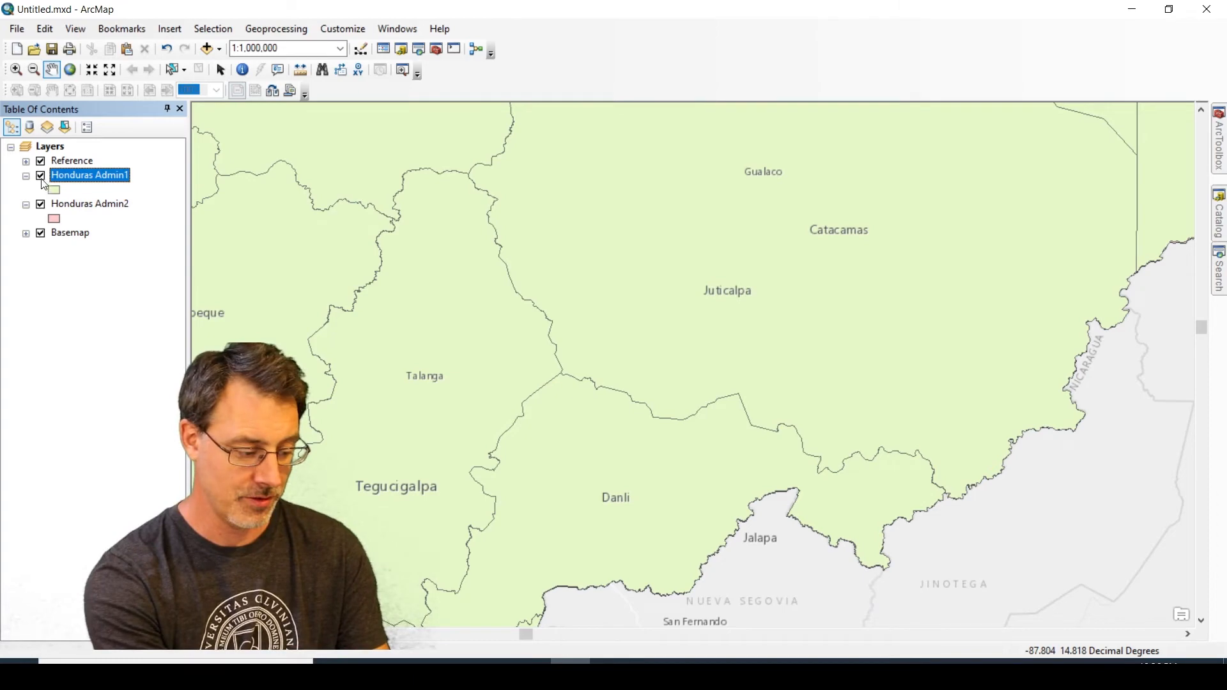
Step: Toggle Honduras Admin1 off and on to confirm Admin2's municipal polygons also draw
{"action": "left_click", "coordinate": [39, 175]}
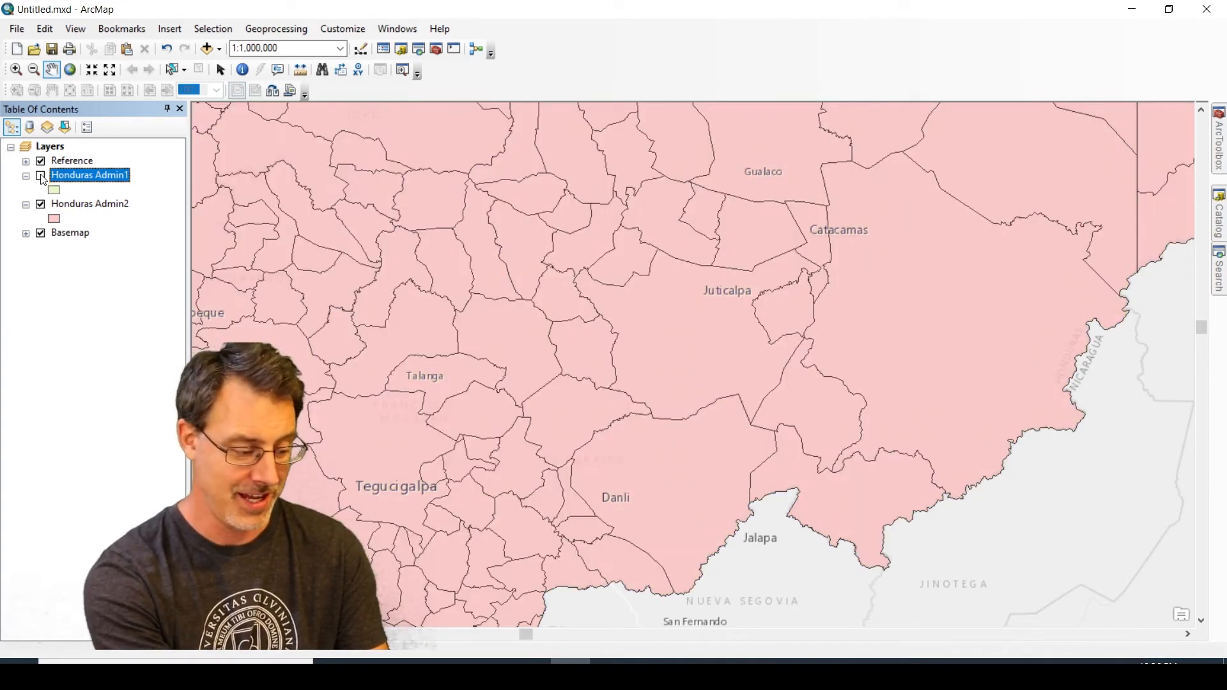
{"action": "left_click", "coordinate": [39, 175]}
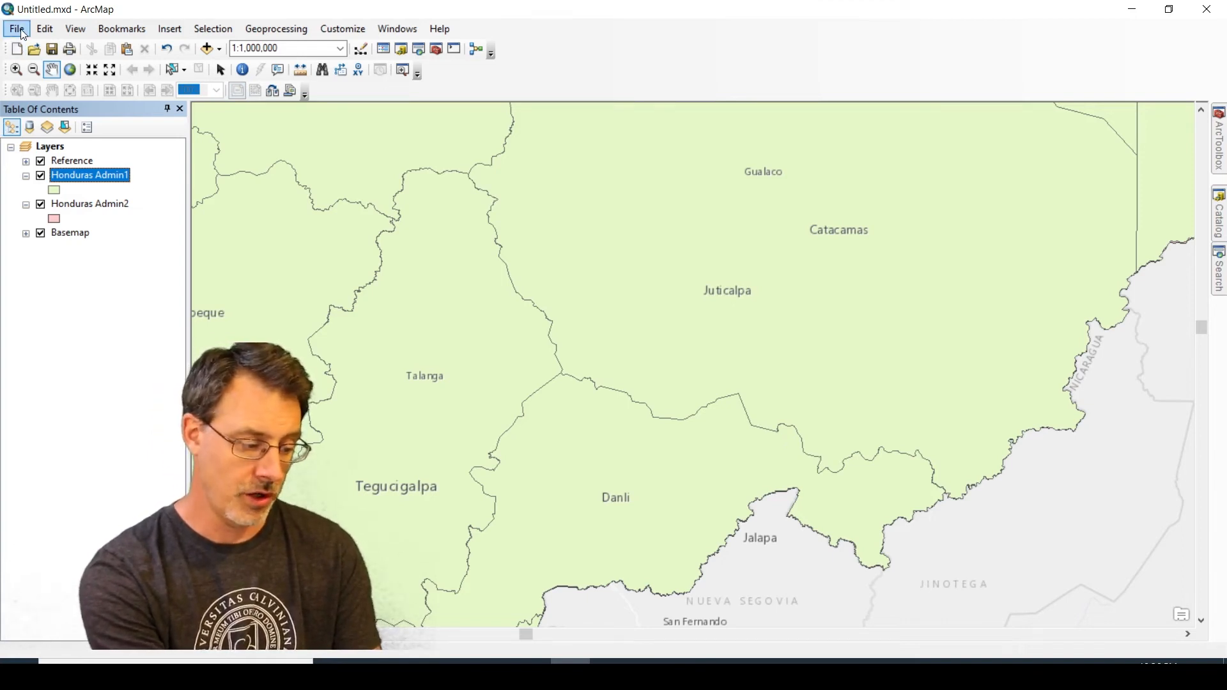
Step: In Map Document Properties, enable storing relative pathnames to data sources
{"action": "left_click", "coordinate": [15, 29]}
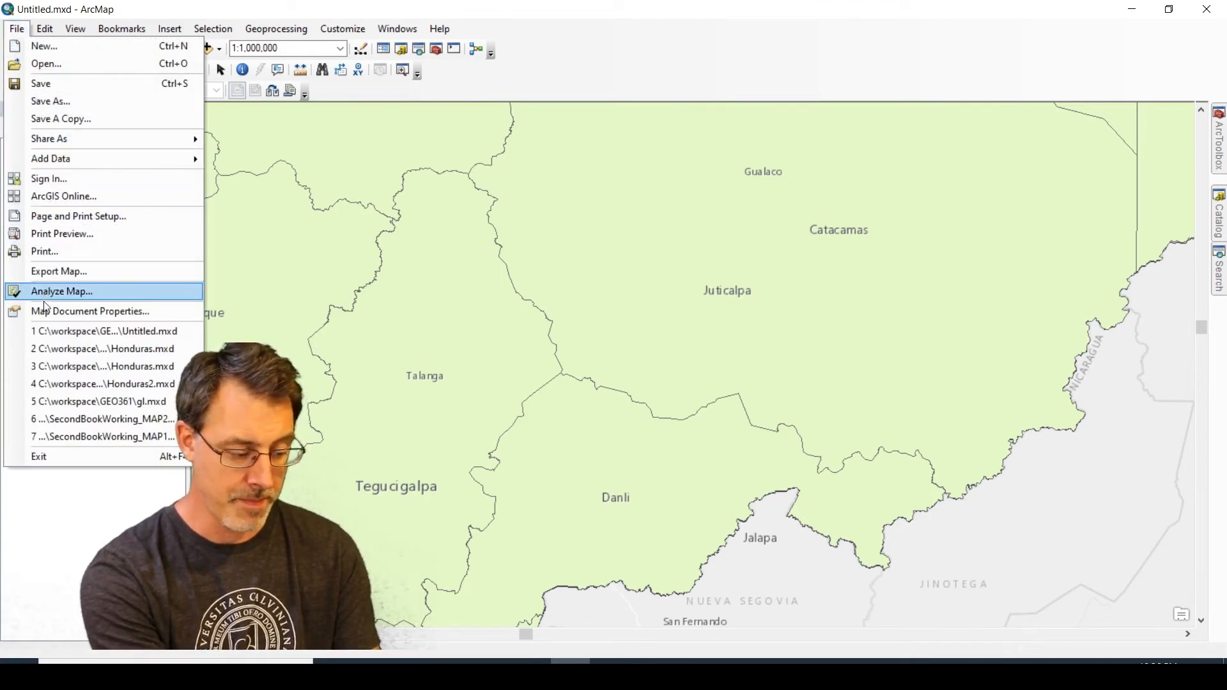
{"action": "left_click", "coordinate": [90, 311]}
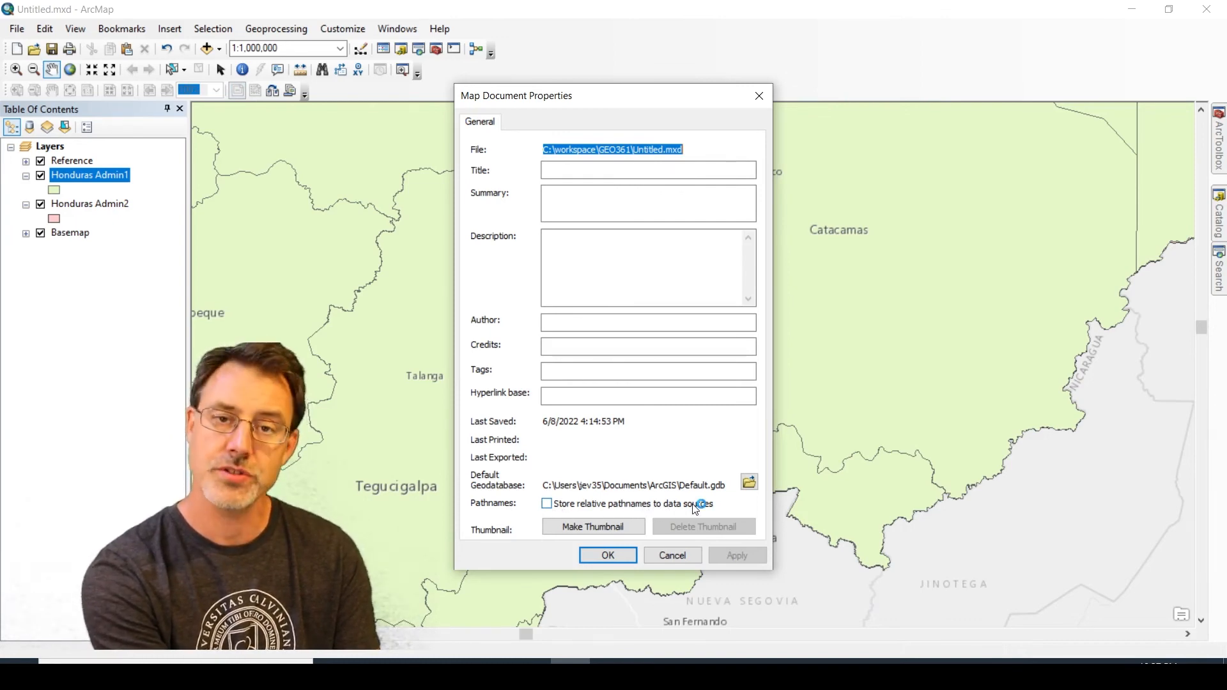
{"action": "left_click", "coordinate": [546, 503]}
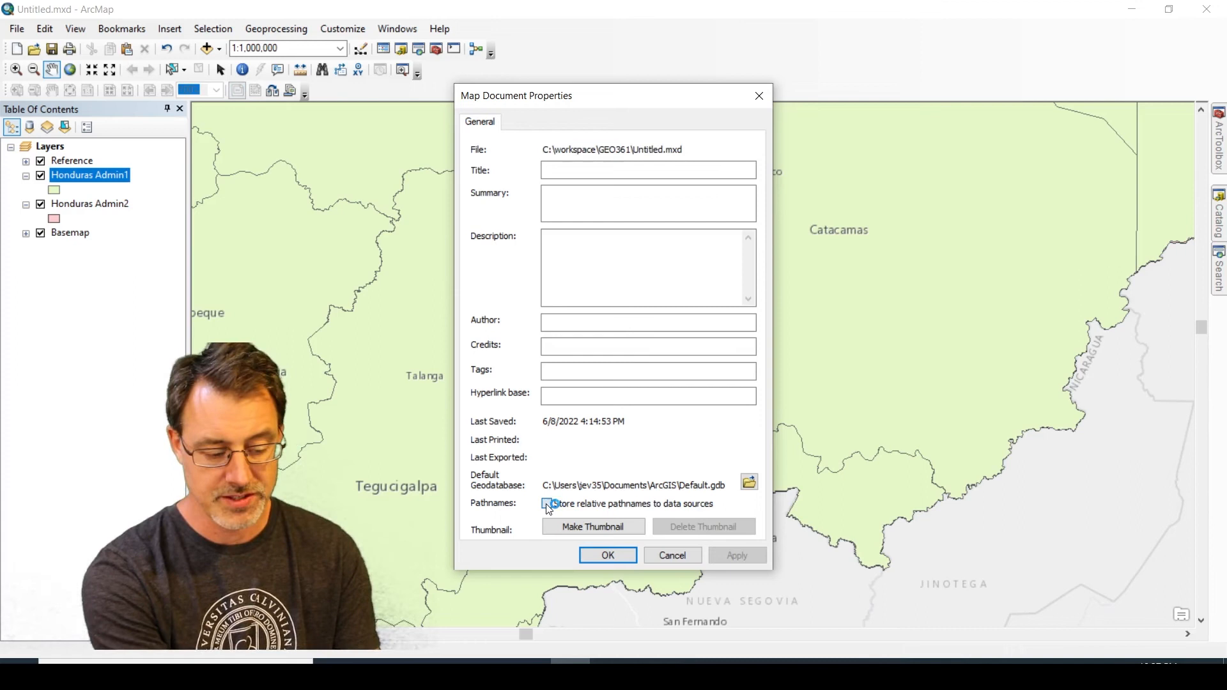
{"action": "left_click", "coordinate": [547, 504]}
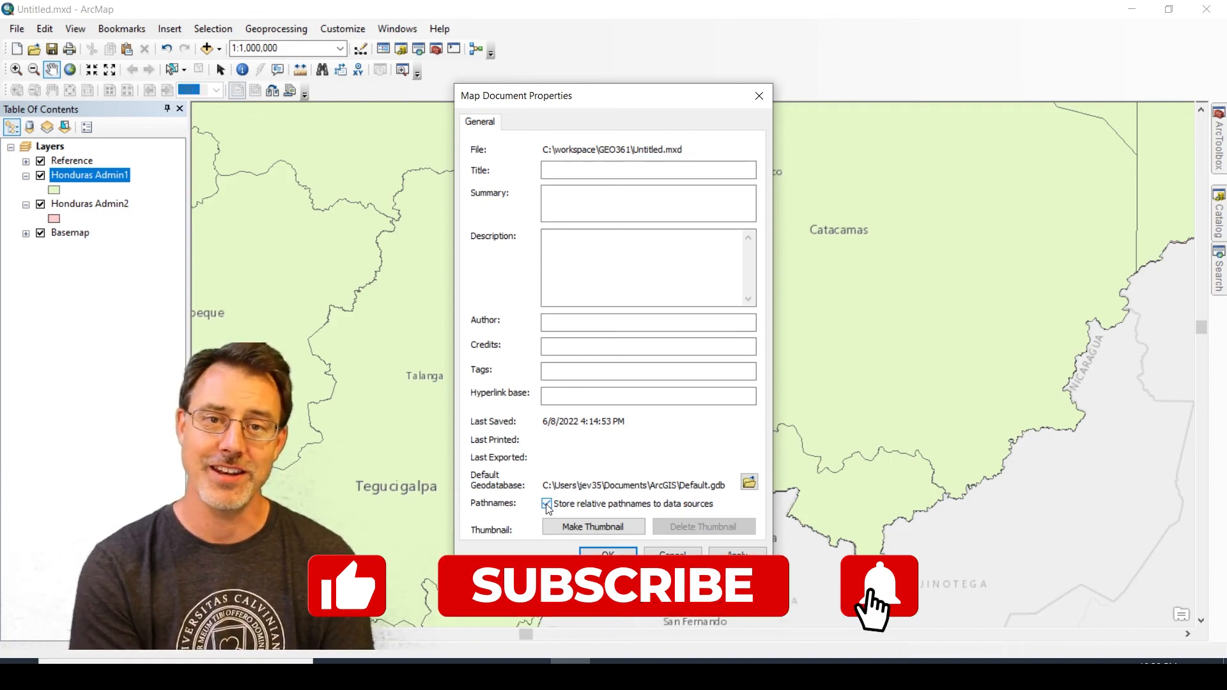
{"action": "left_click", "coordinate": [879, 585]}
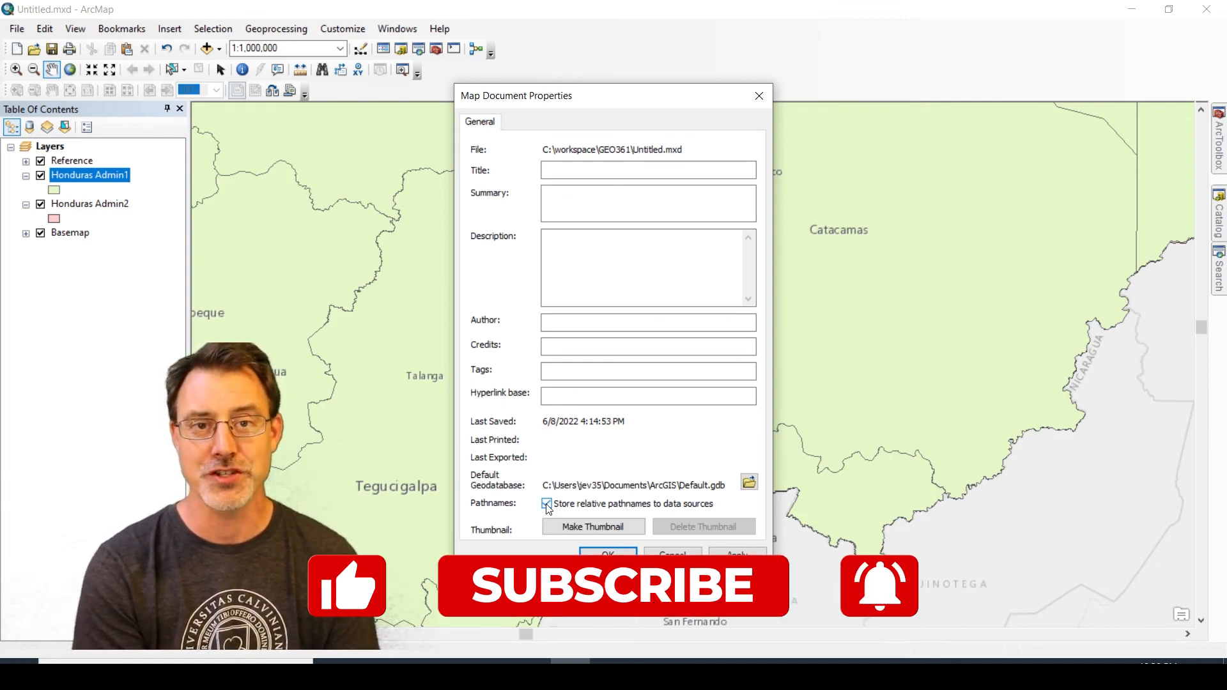